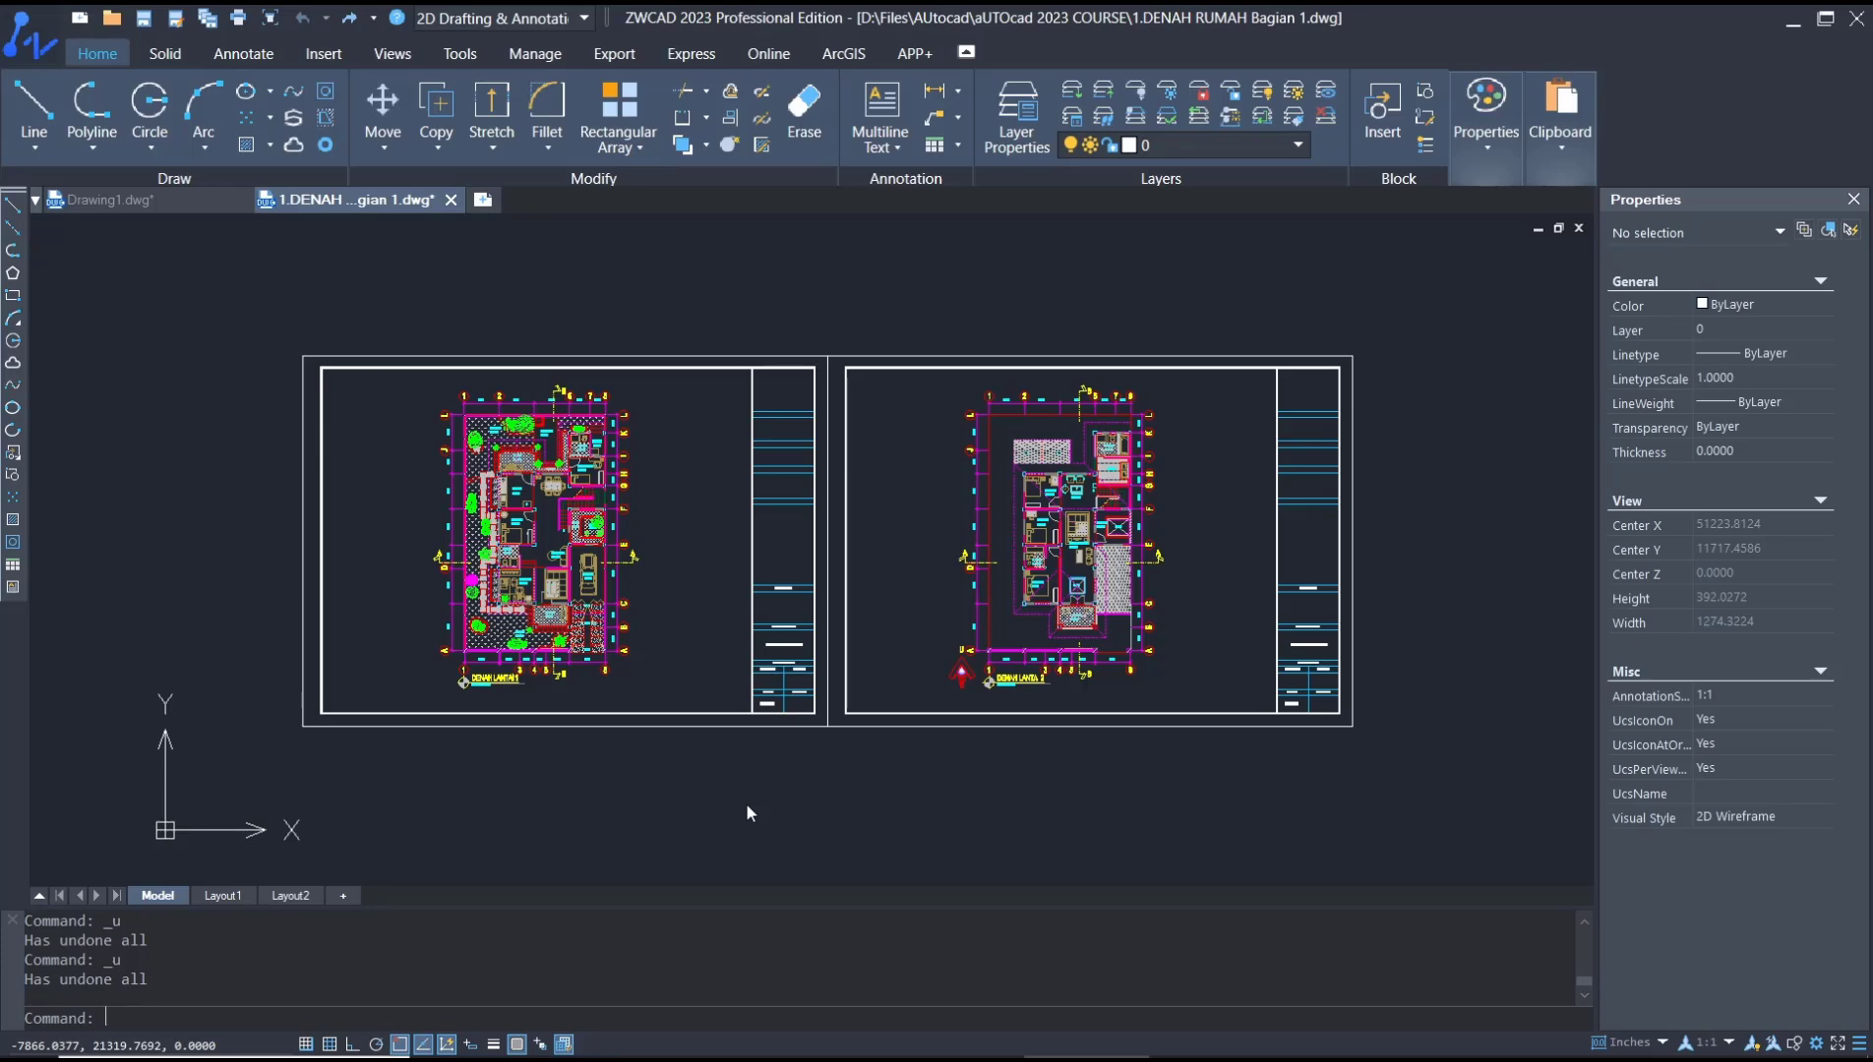
mouse_move(854, 815)
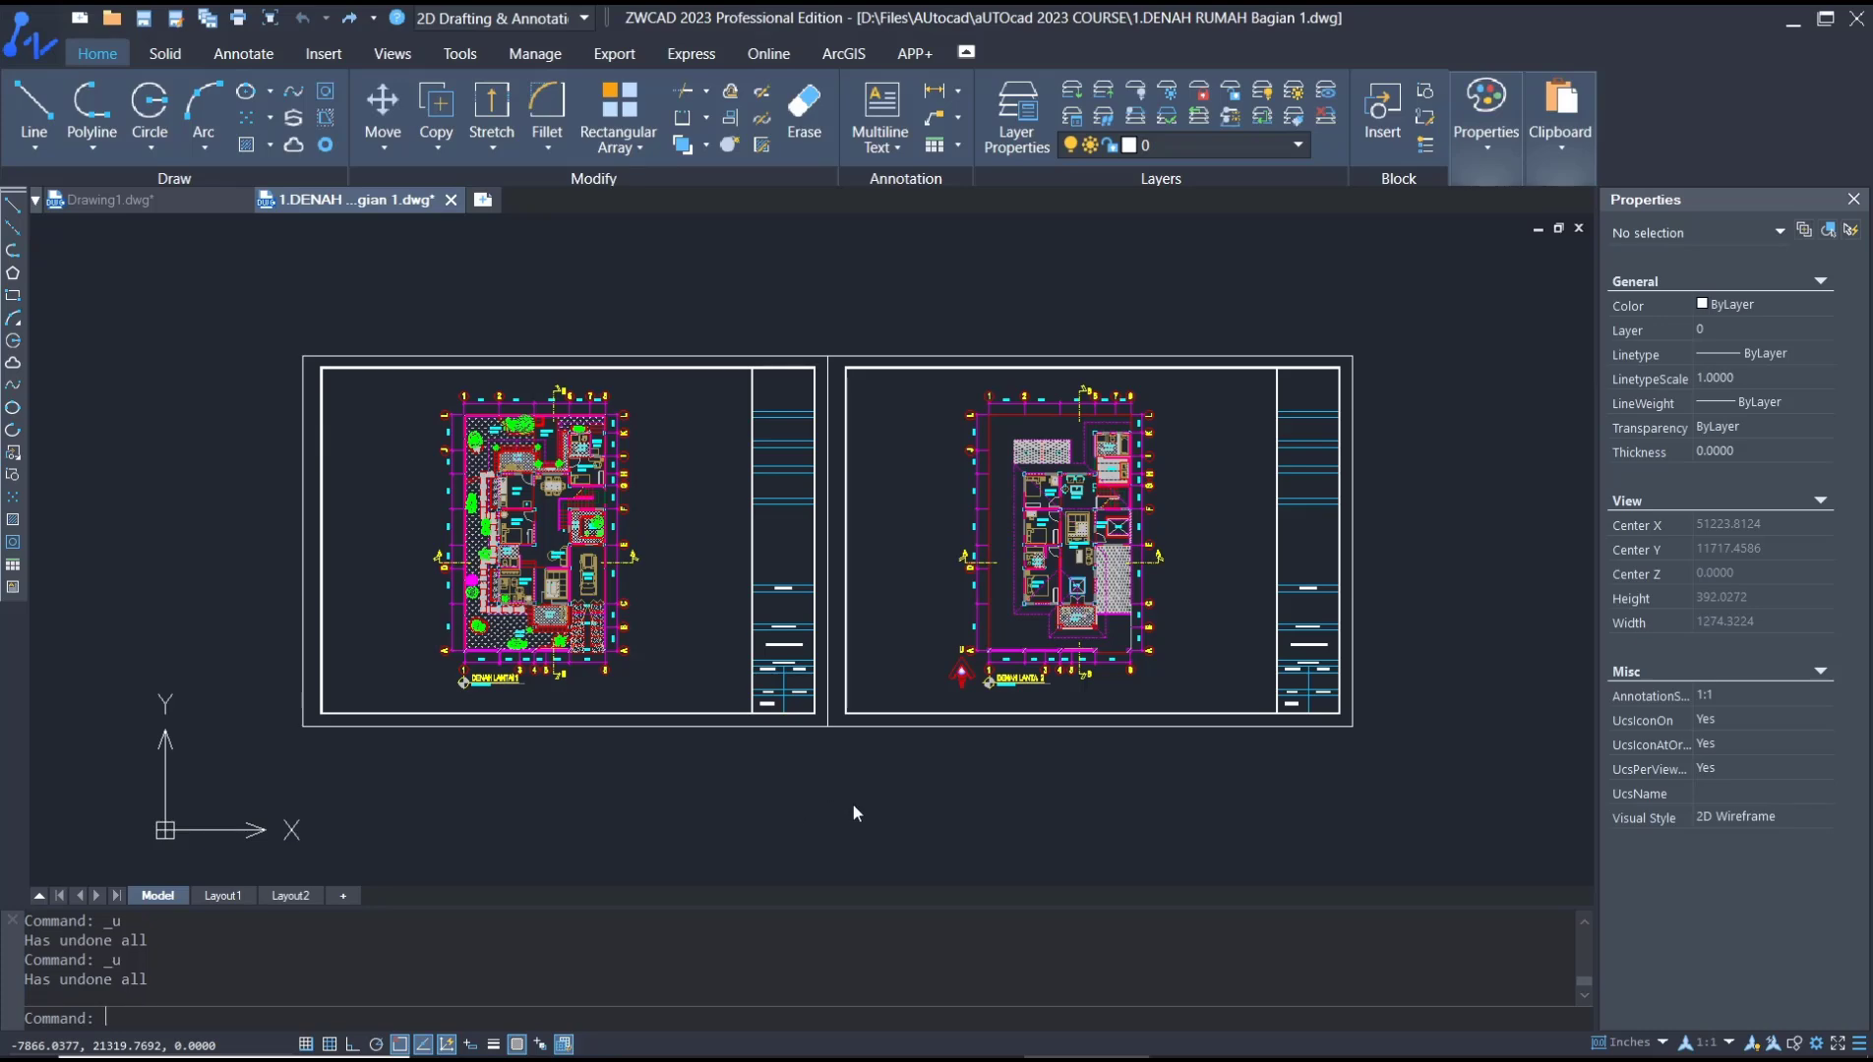
Filter Block References with Layer = 0, find no matches, then switch the property to Color.
scroll("down", 3)
type("FILTER")
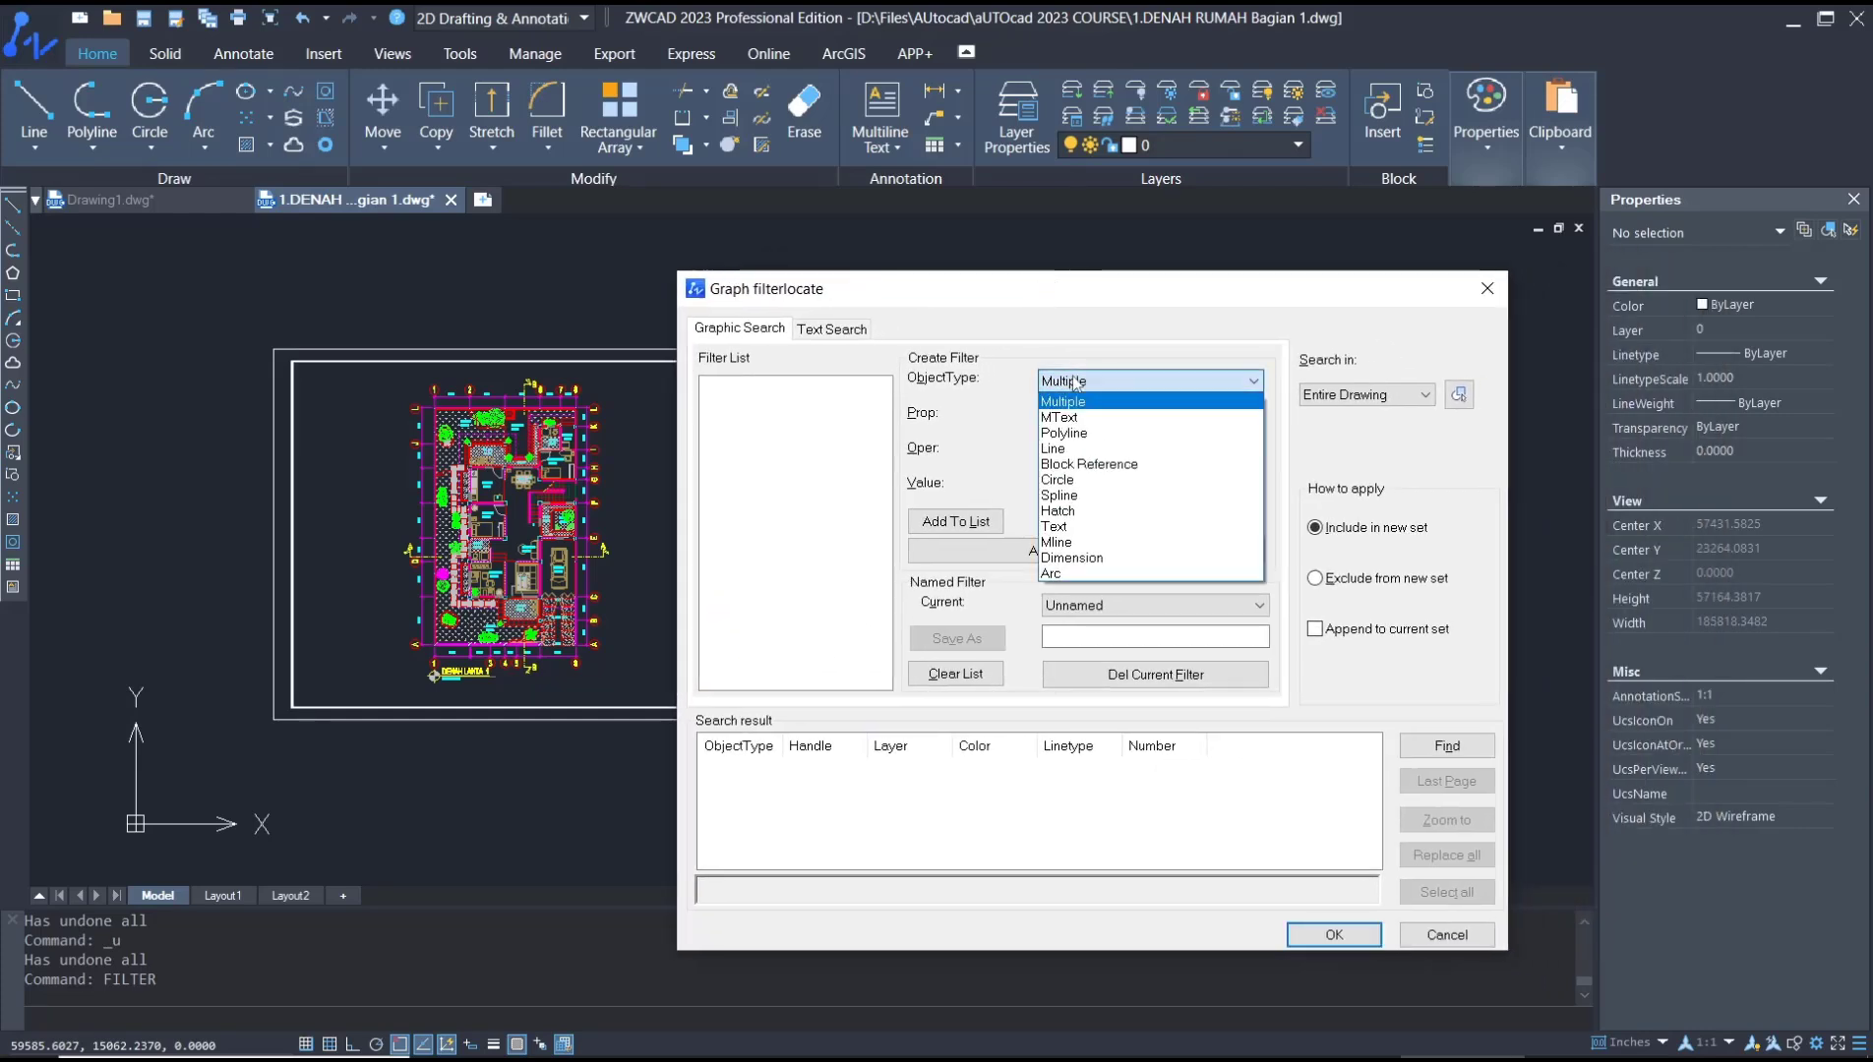
left_click(1088, 465)
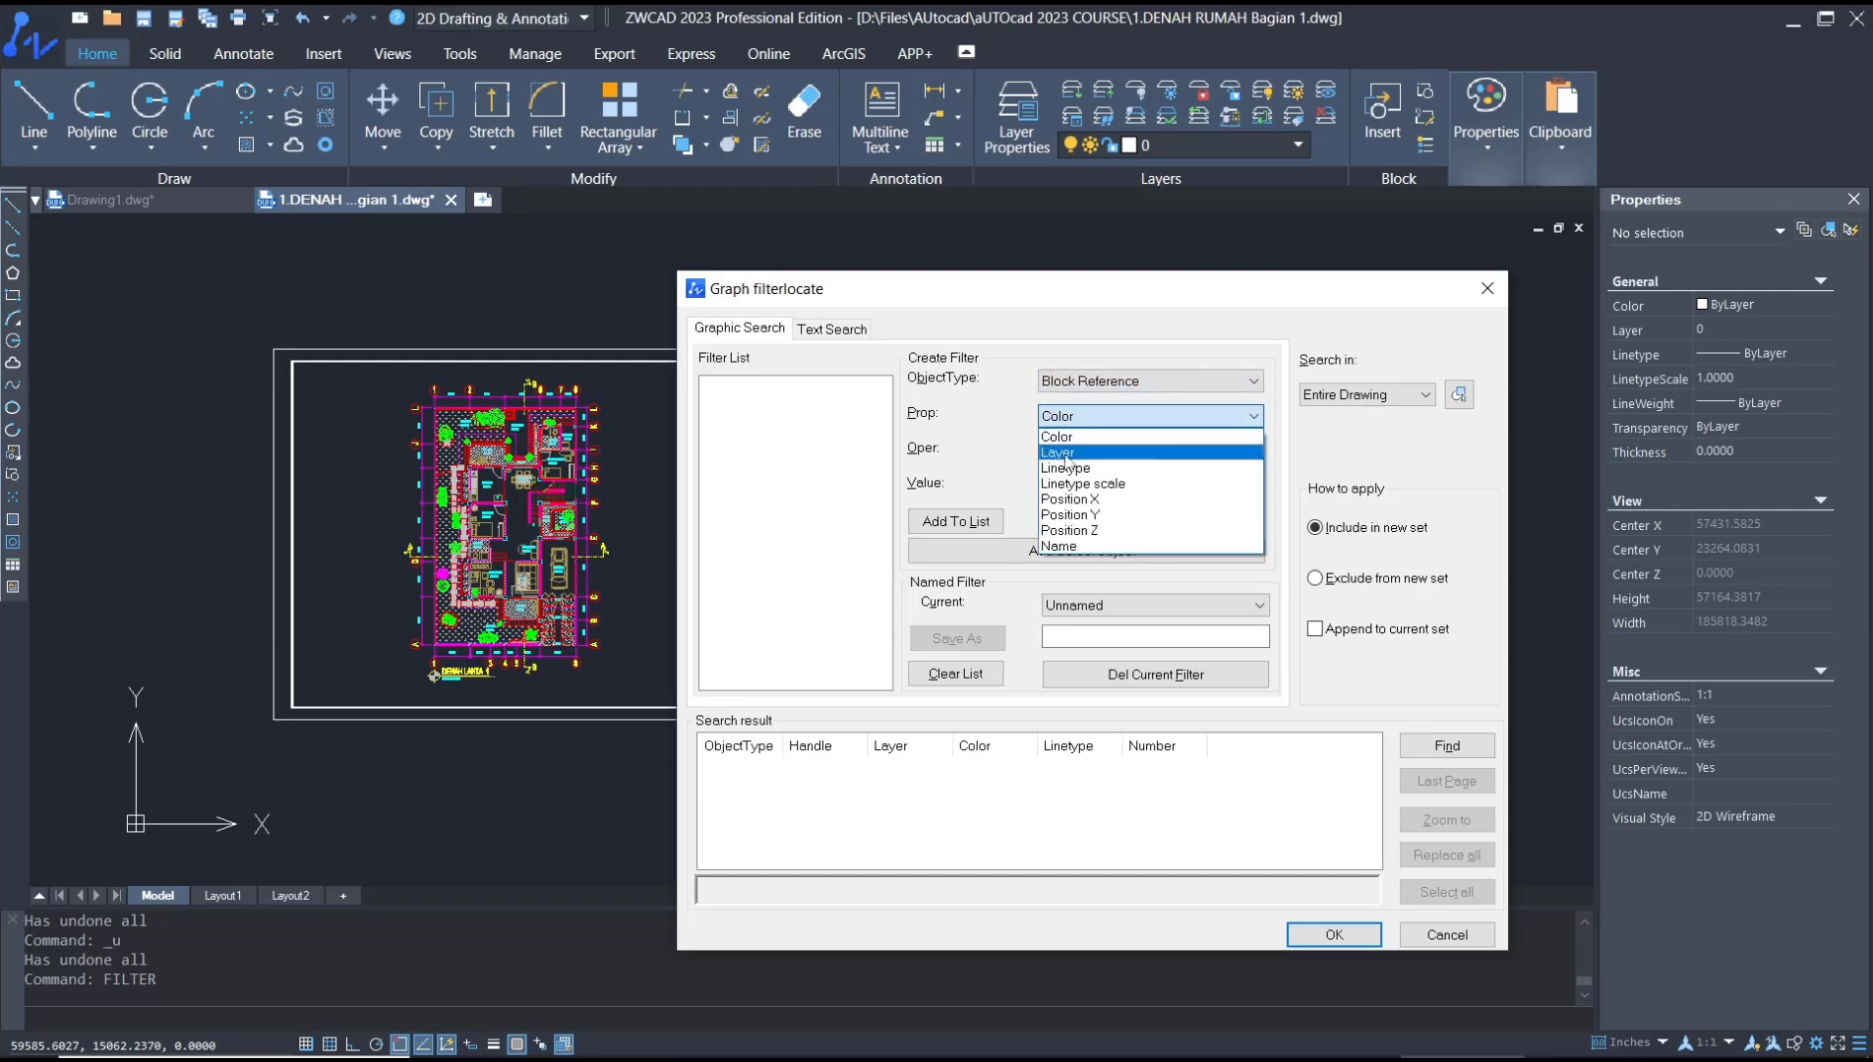
left_click(1062, 452)
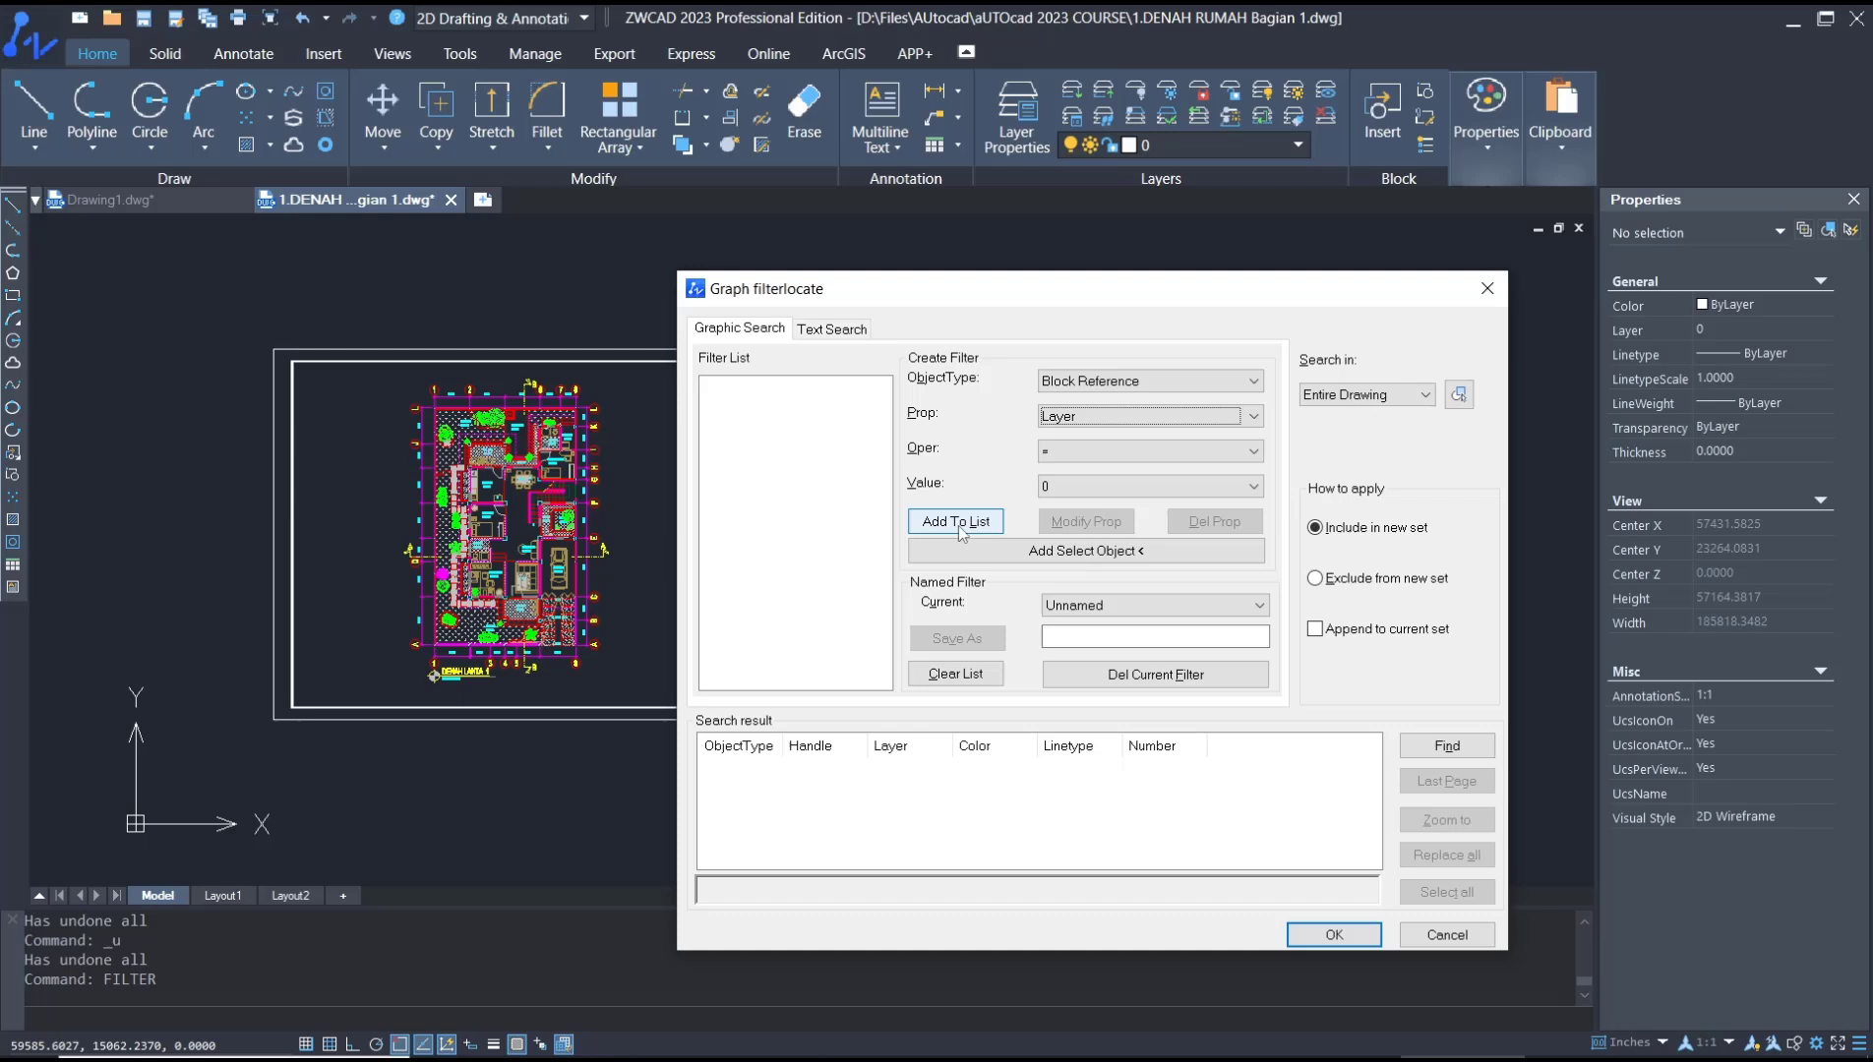
left_click(954, 519)
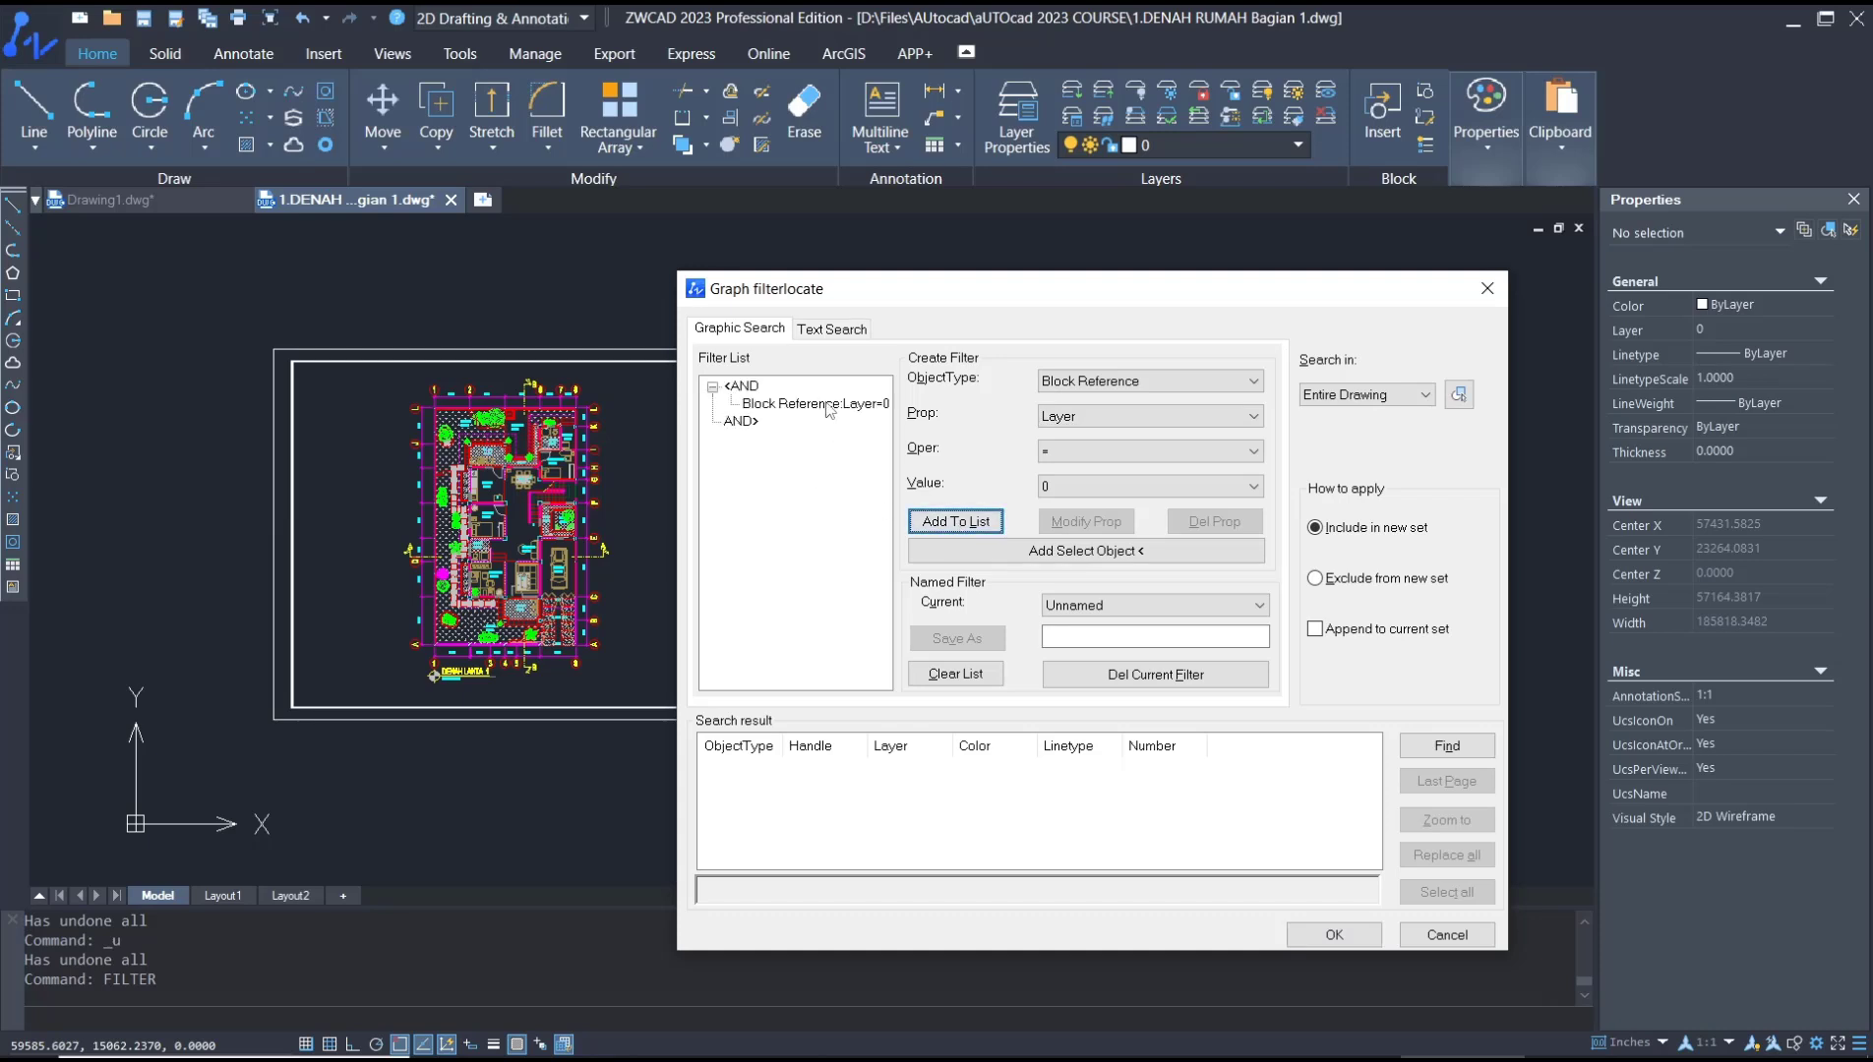
left_click(1446, 745)
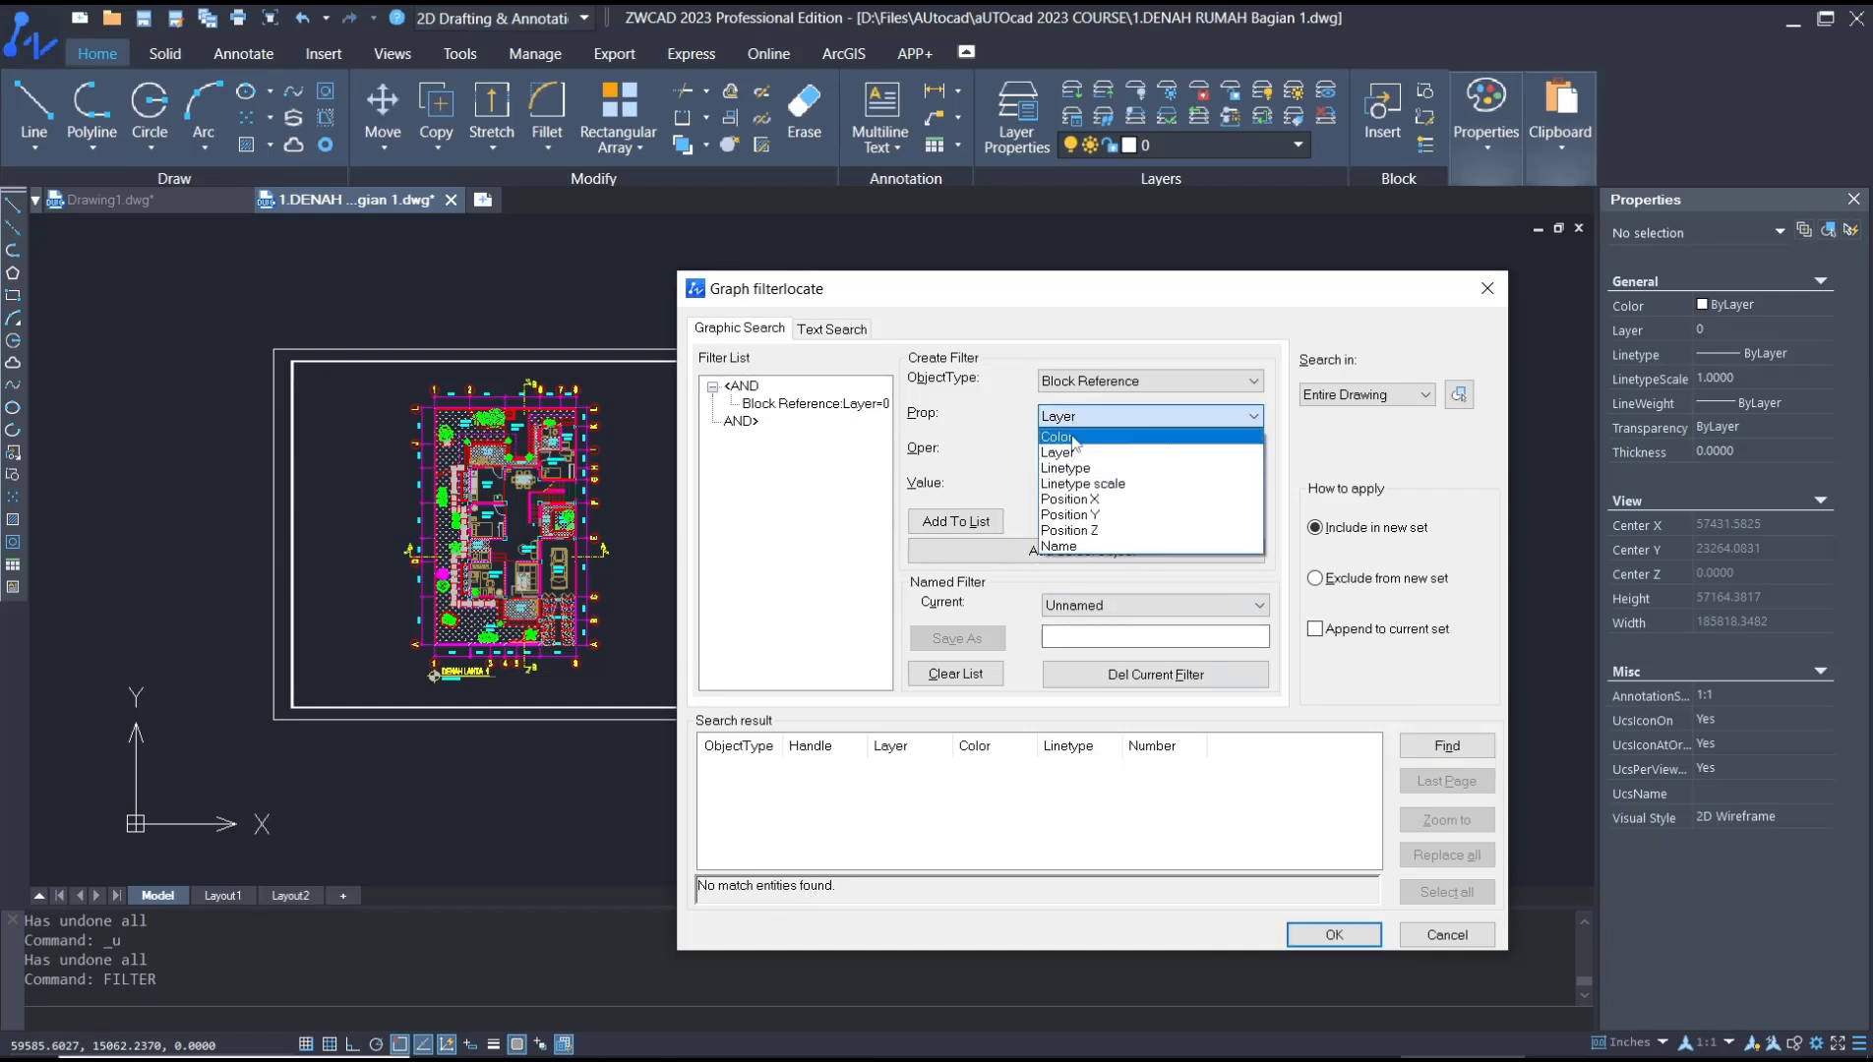
left_click(1057, 436)
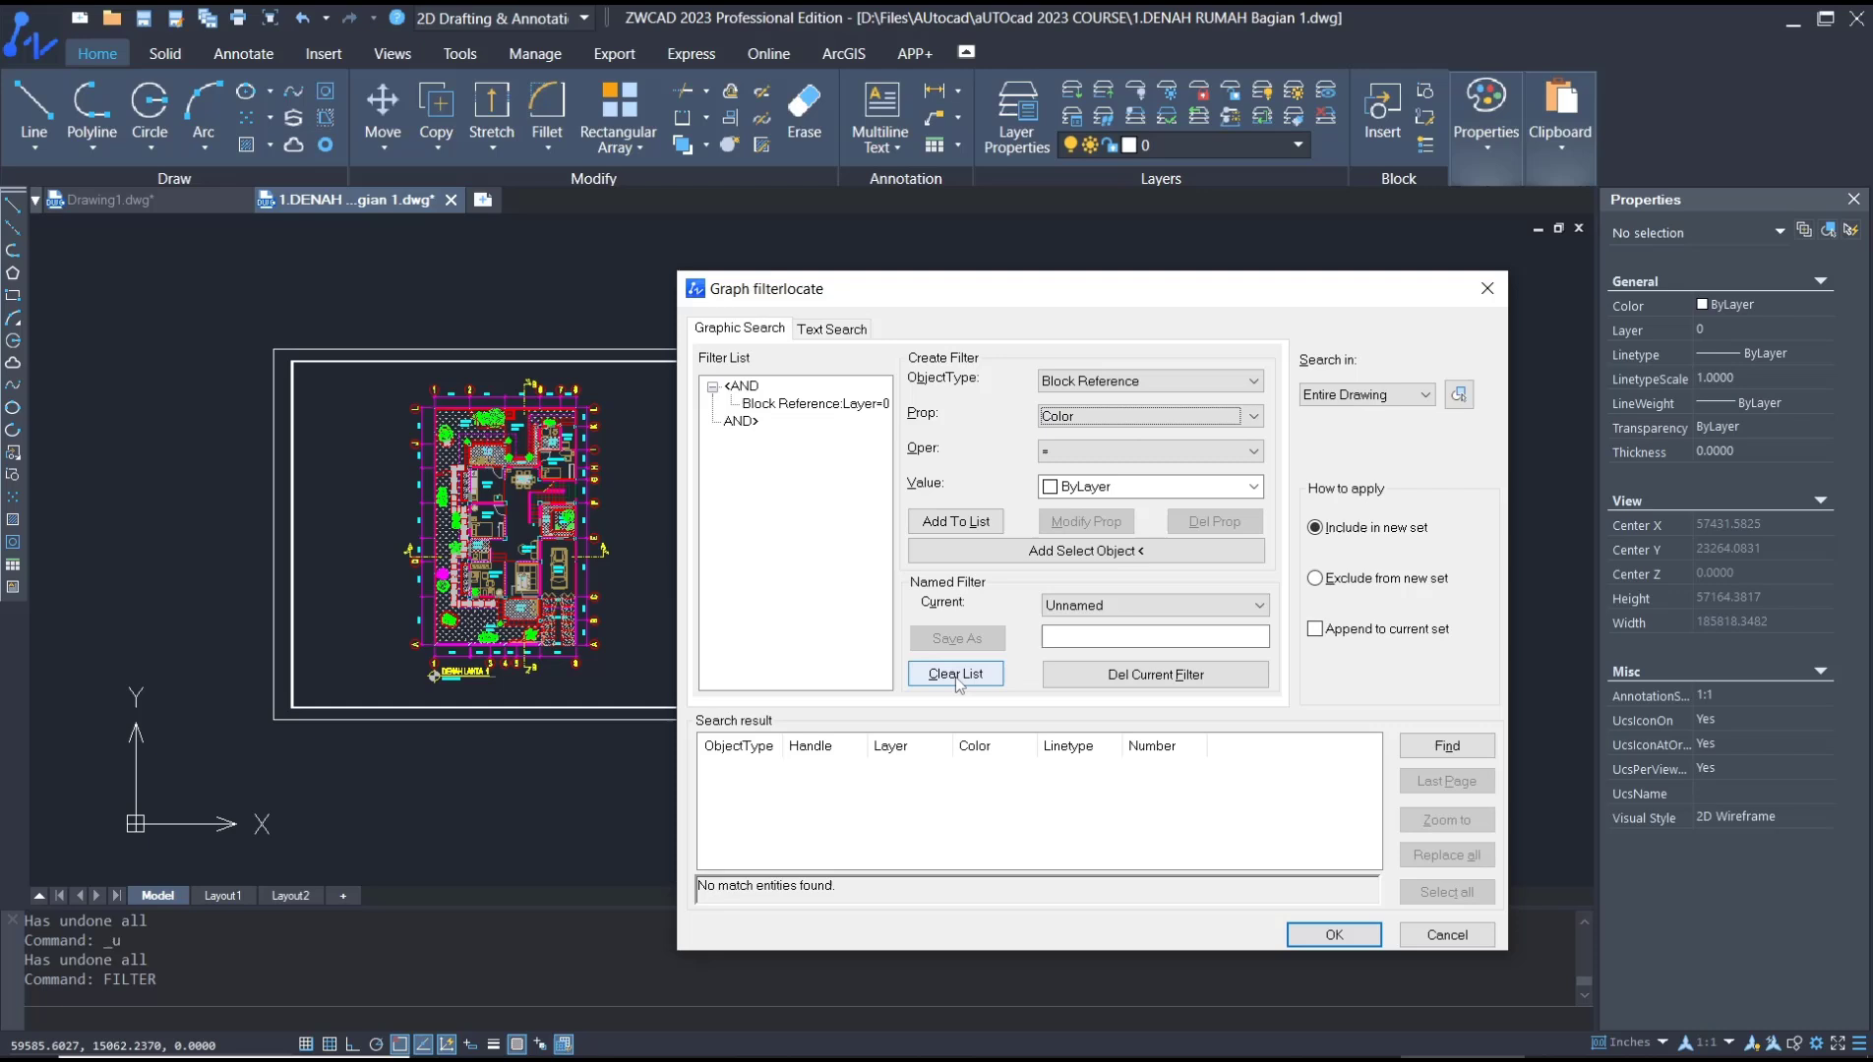
Replace the list with Block Reference Color = ByLayer, find 94 entities, zoom to one and select them.
left_click(954, 521)
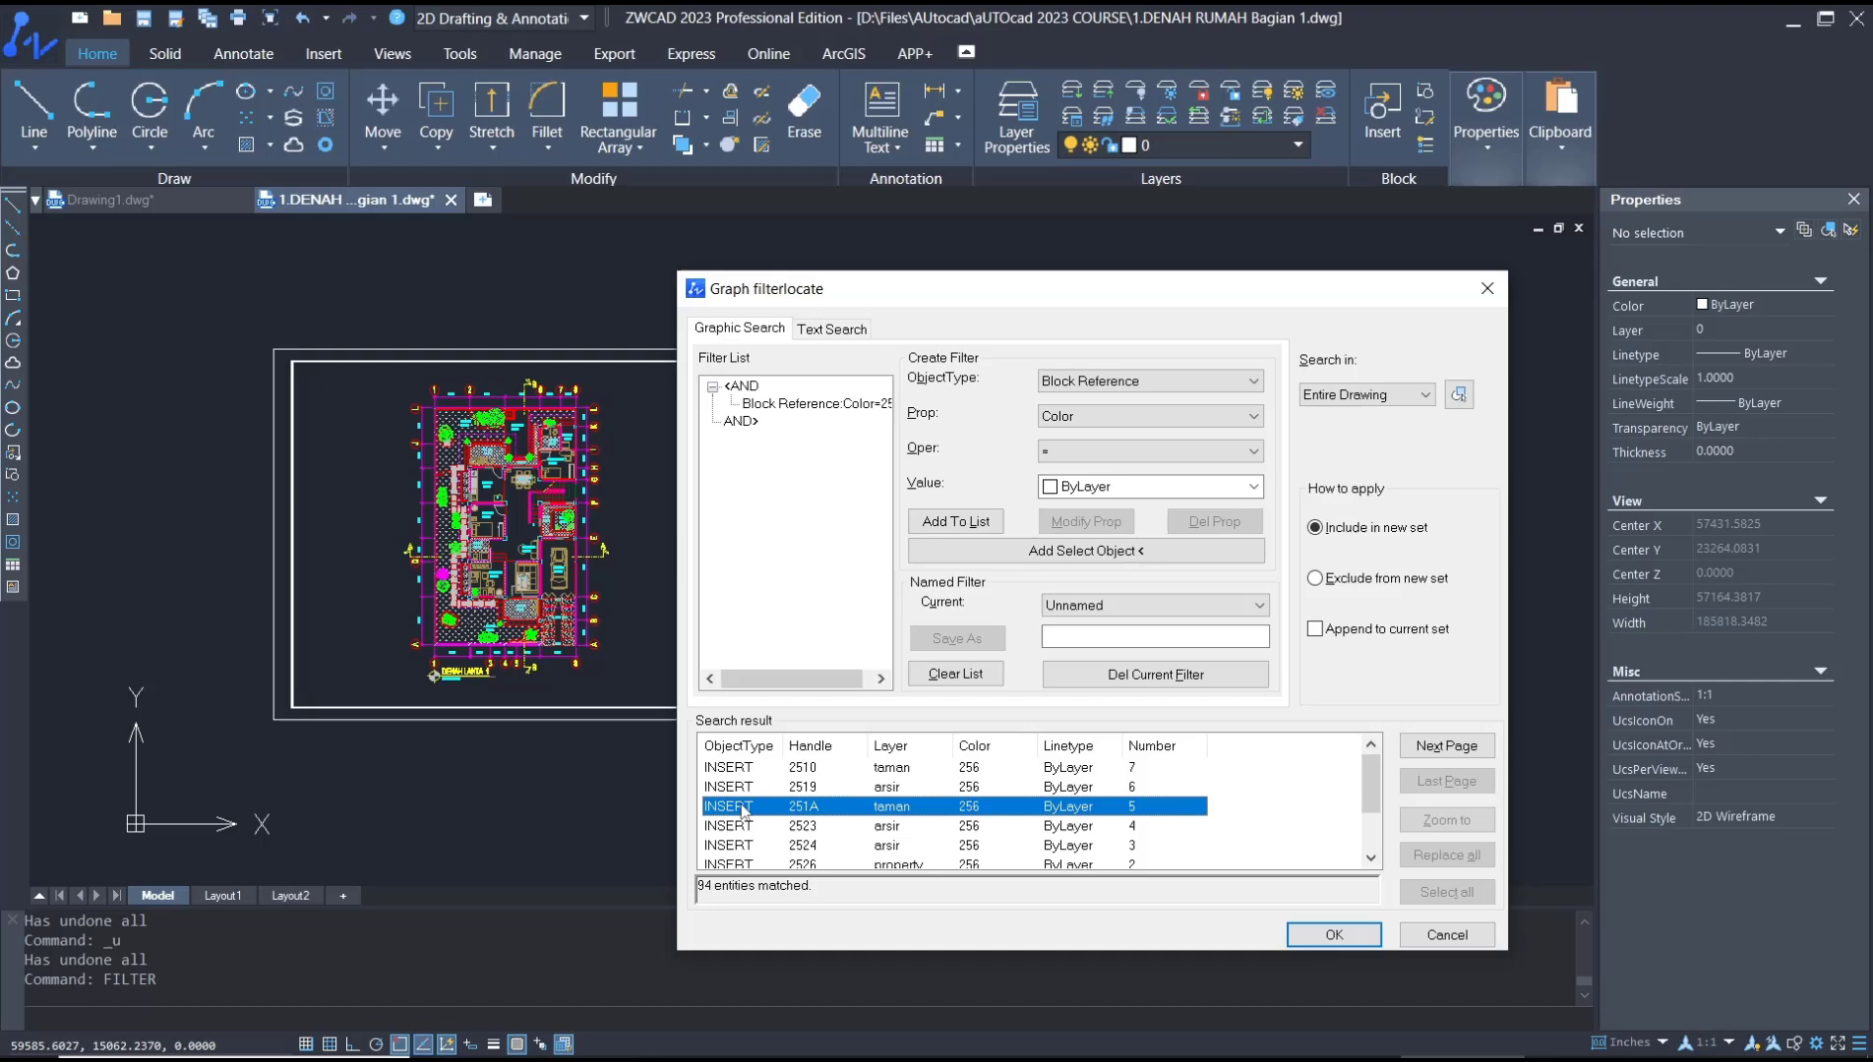
left_click(1444, 820)
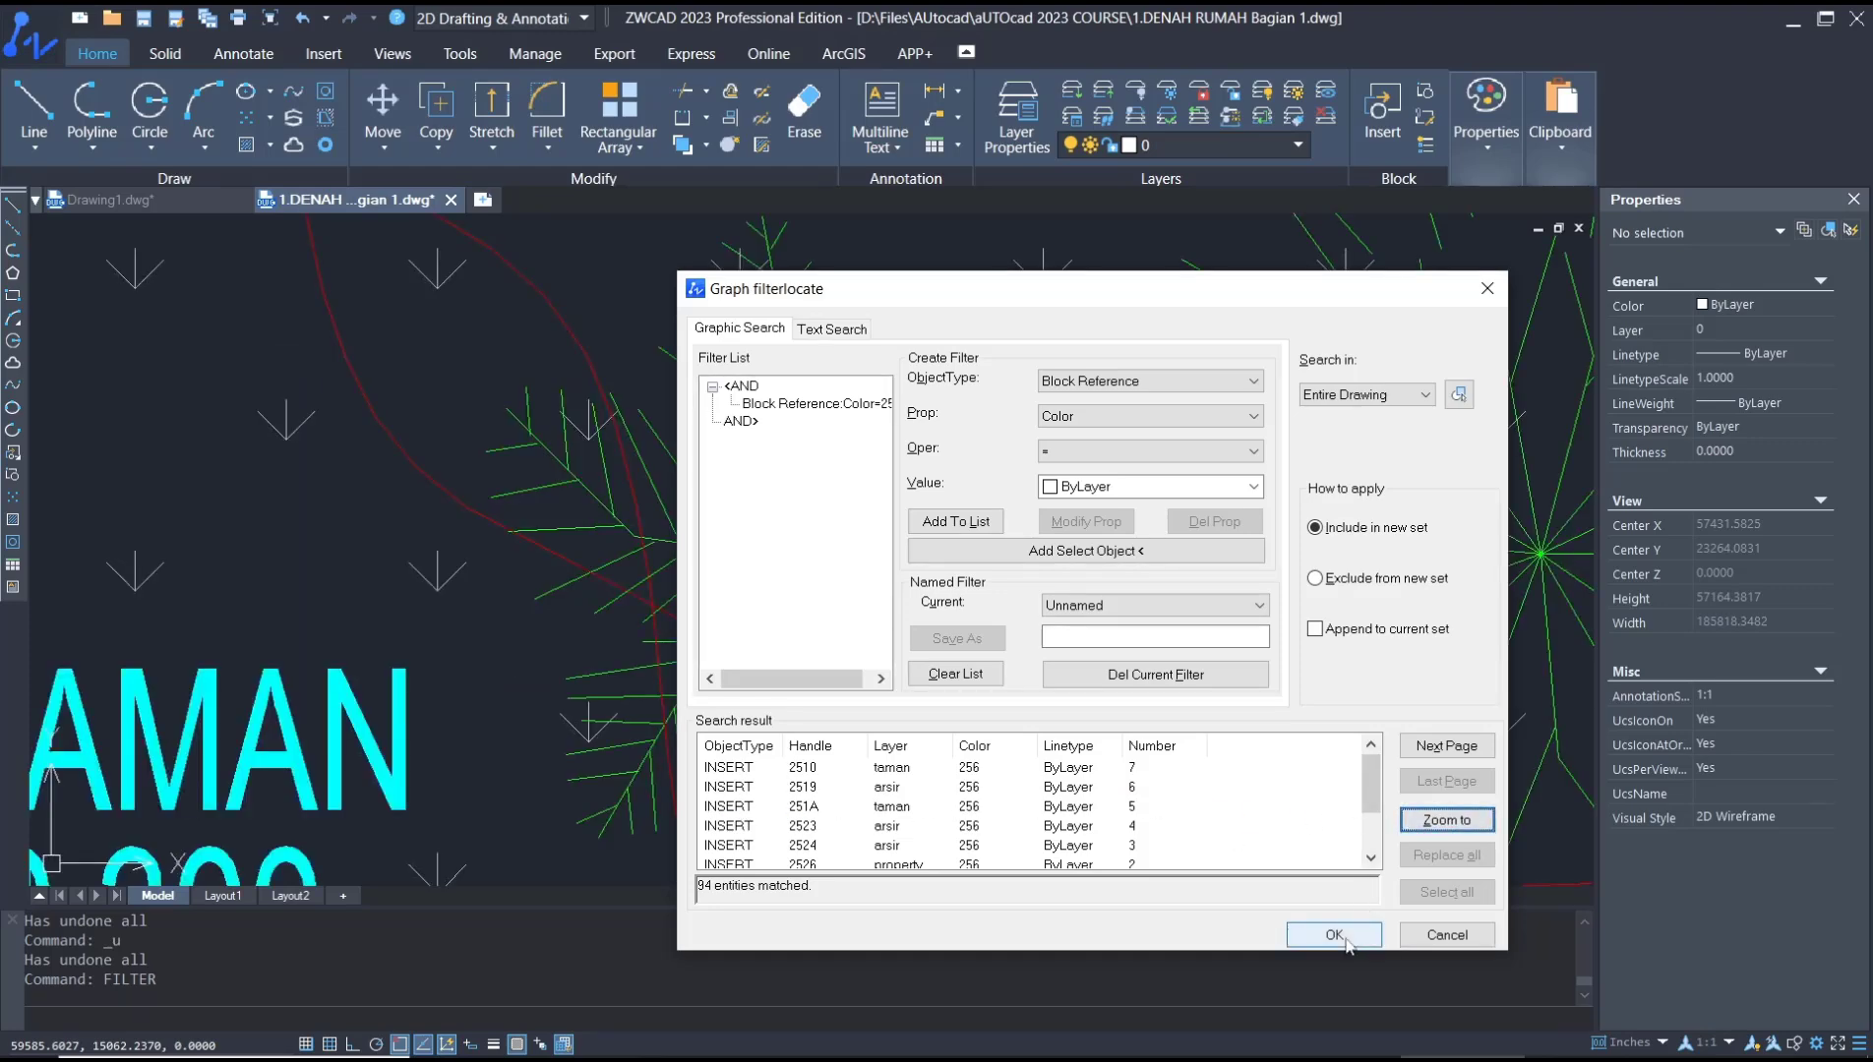
left_click(1332, 934)
type("M")
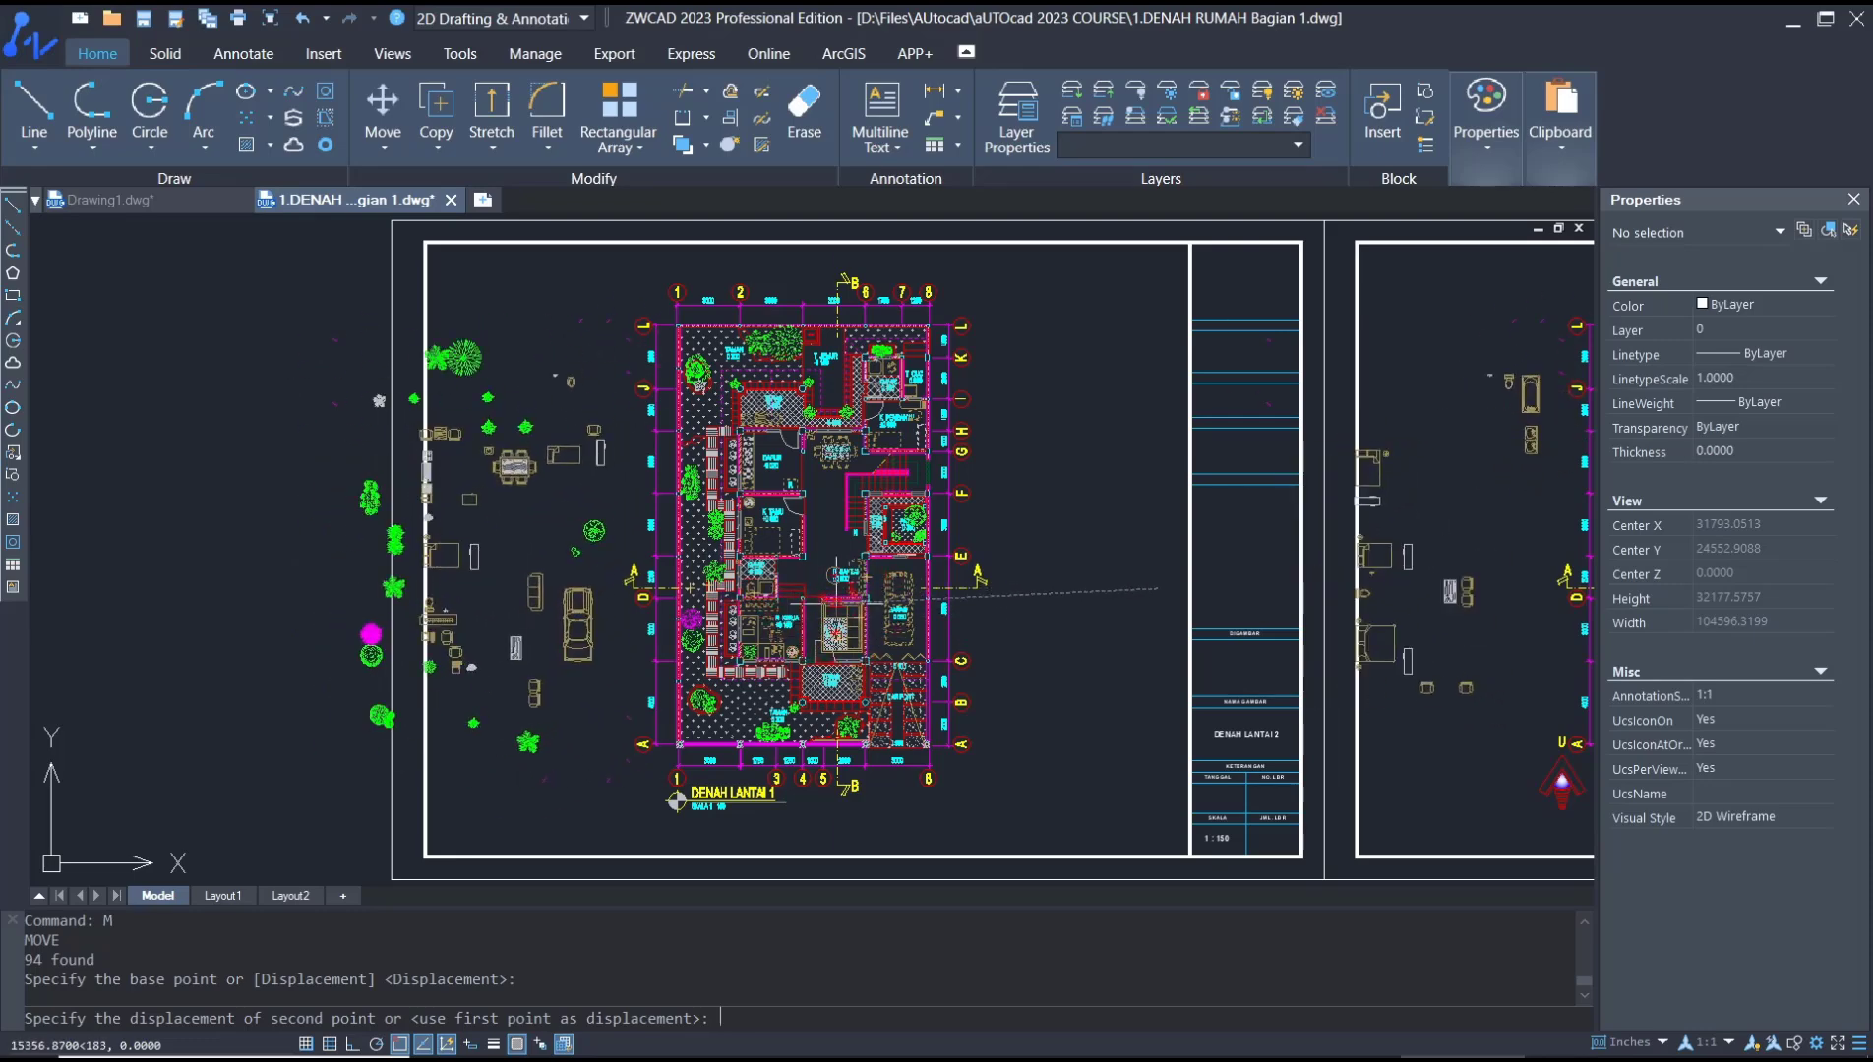
Cancel the Move of the 94 blocks and start FILTER again.
key("Escape")
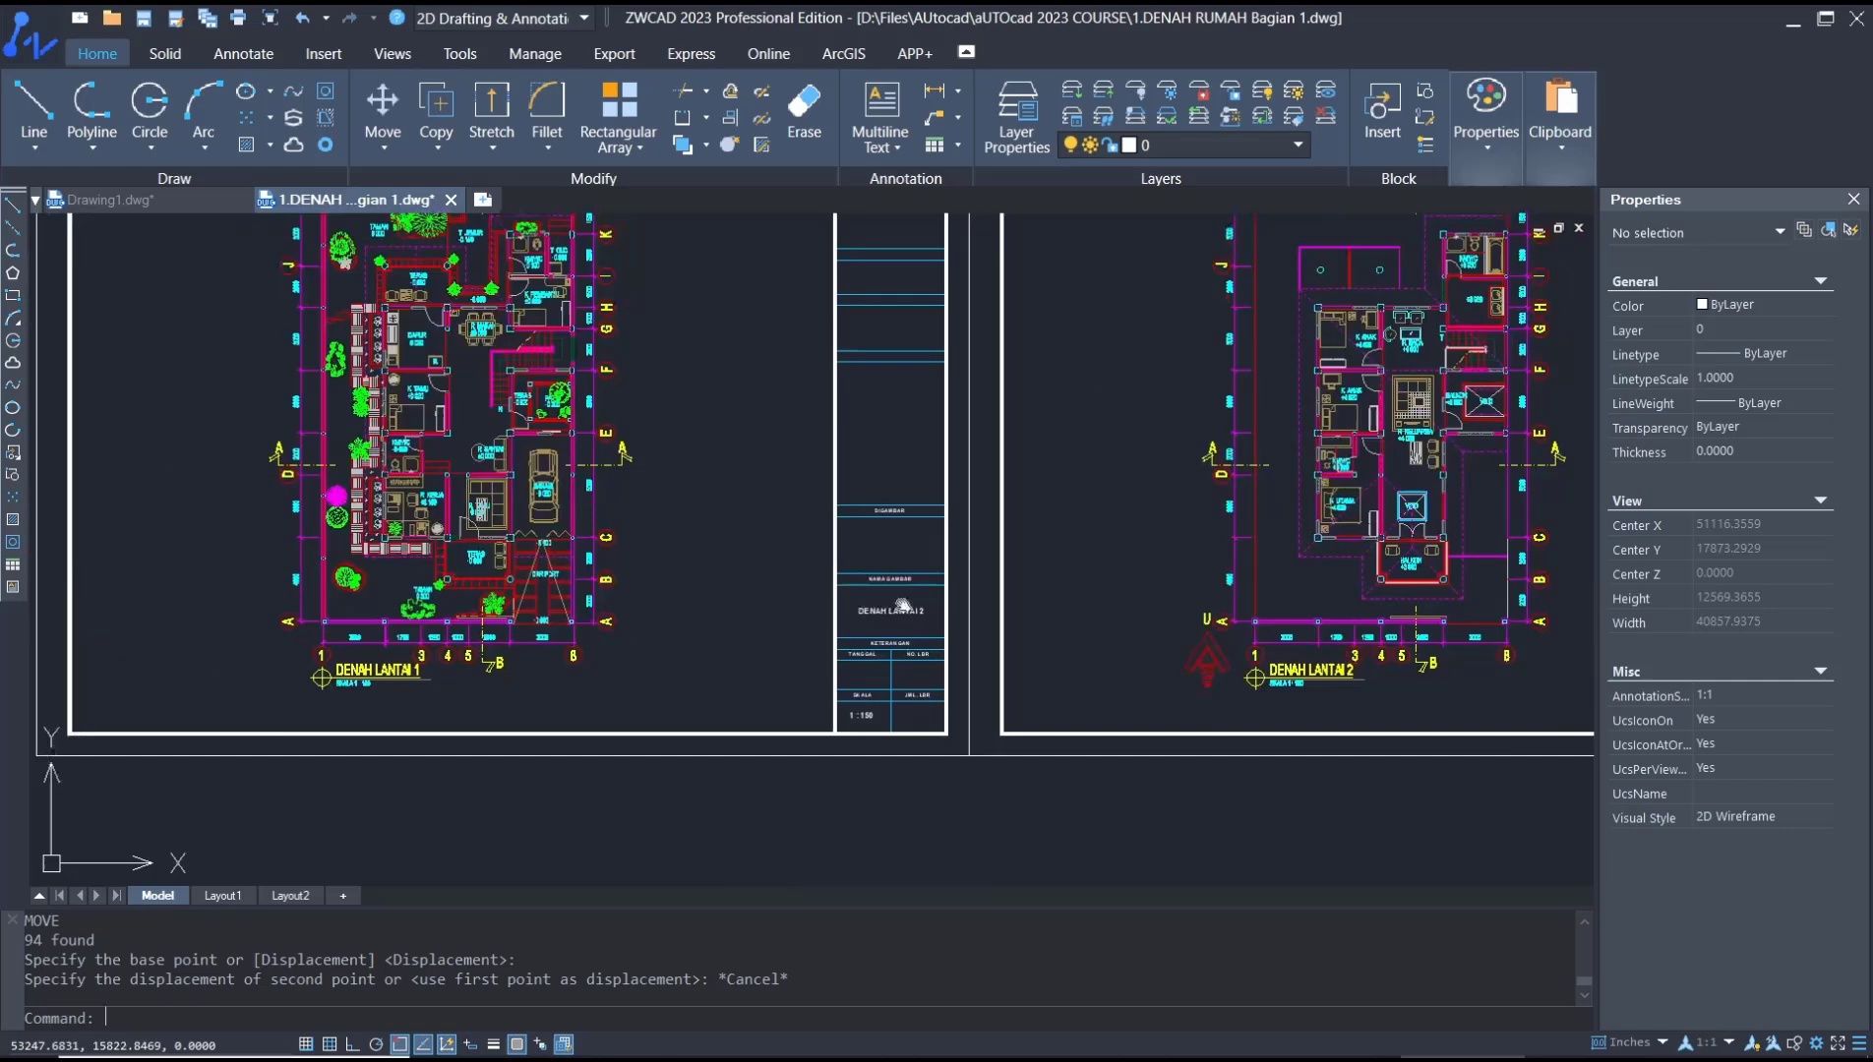
type("filte")
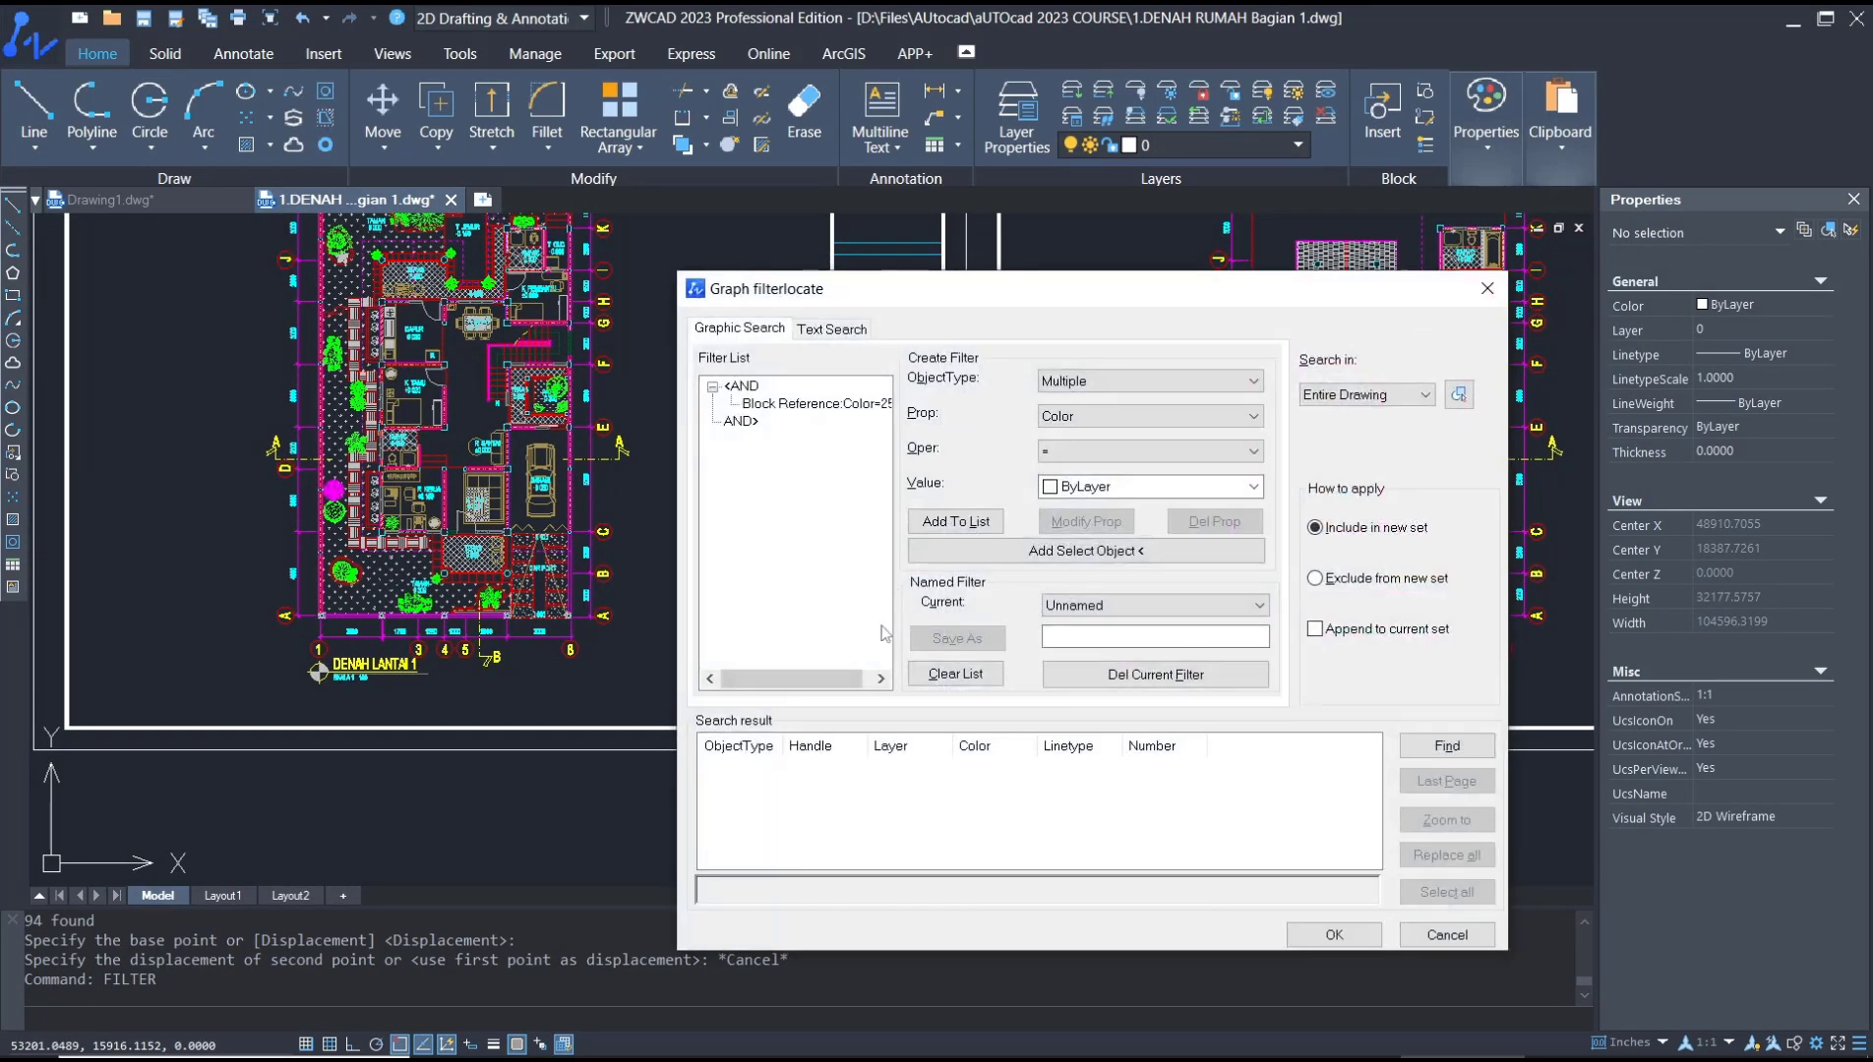
Build a filter from a picked MText, delete its nested property conditions, and select all 26 MText objects.
left_click(954, 673)
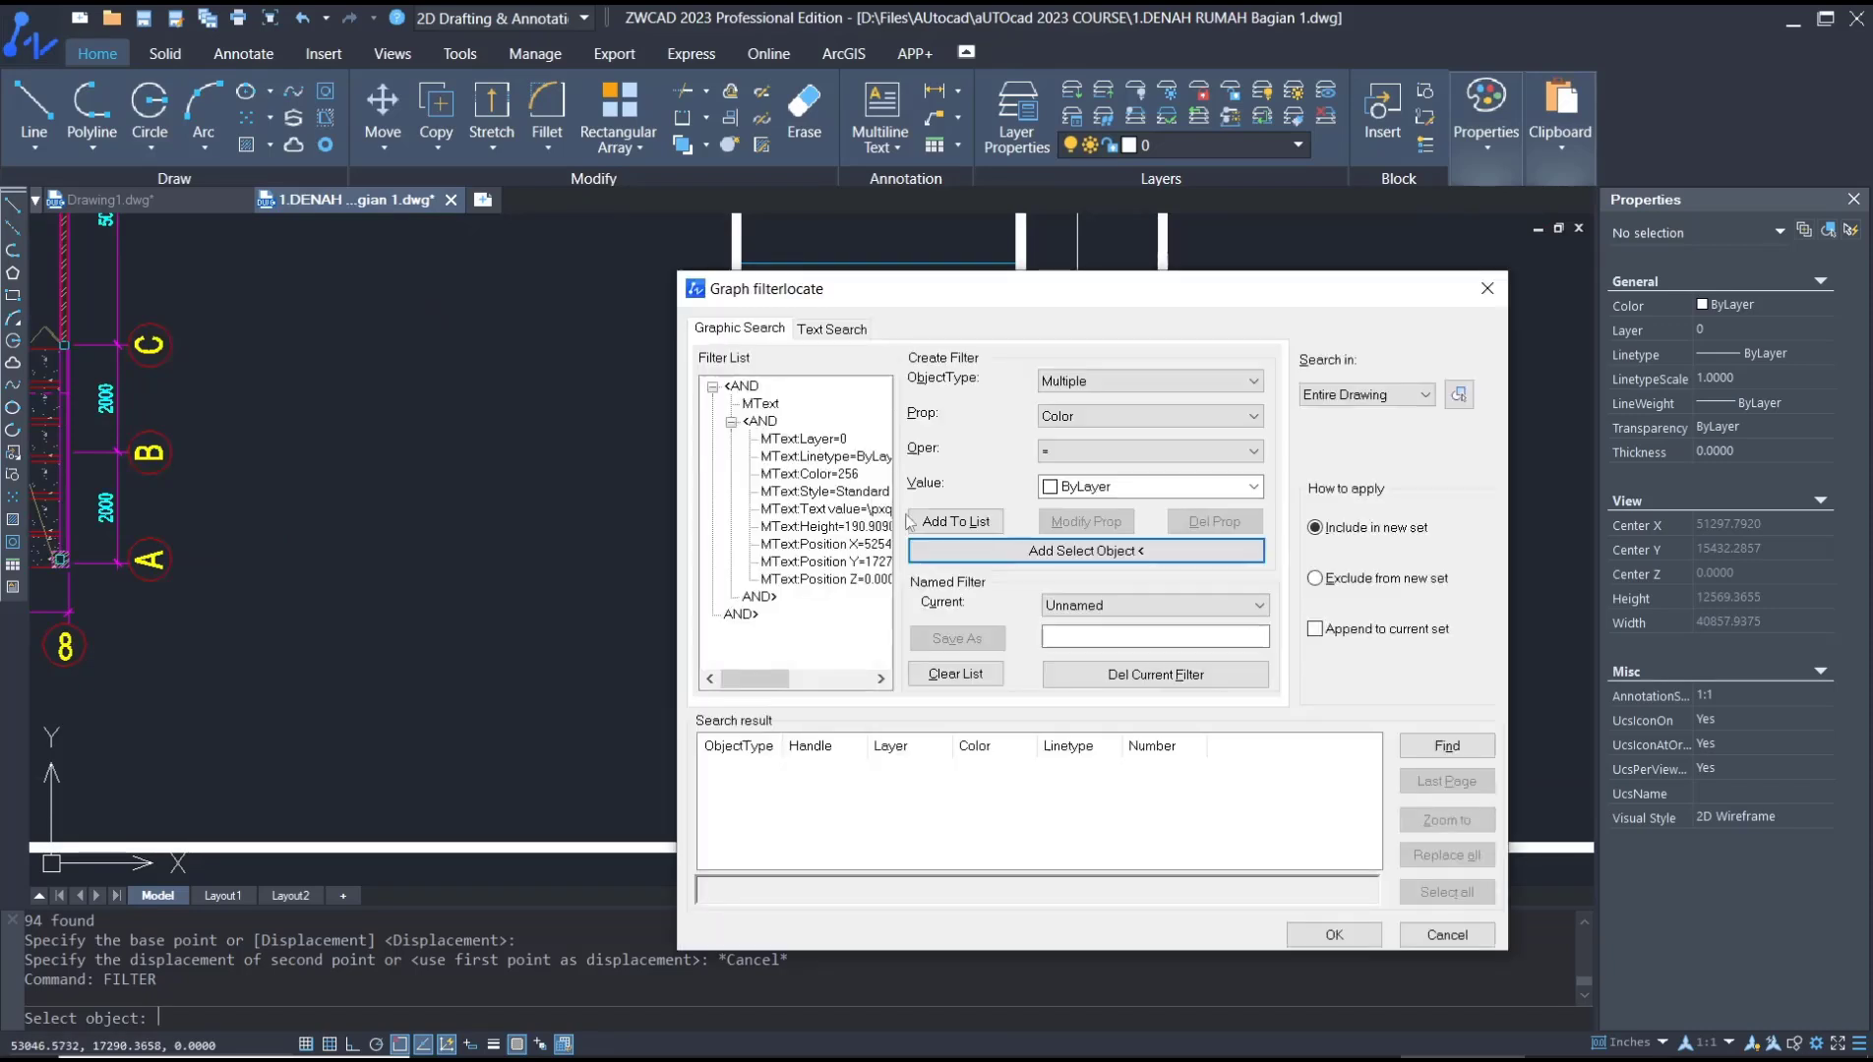
left_click(760, 421)
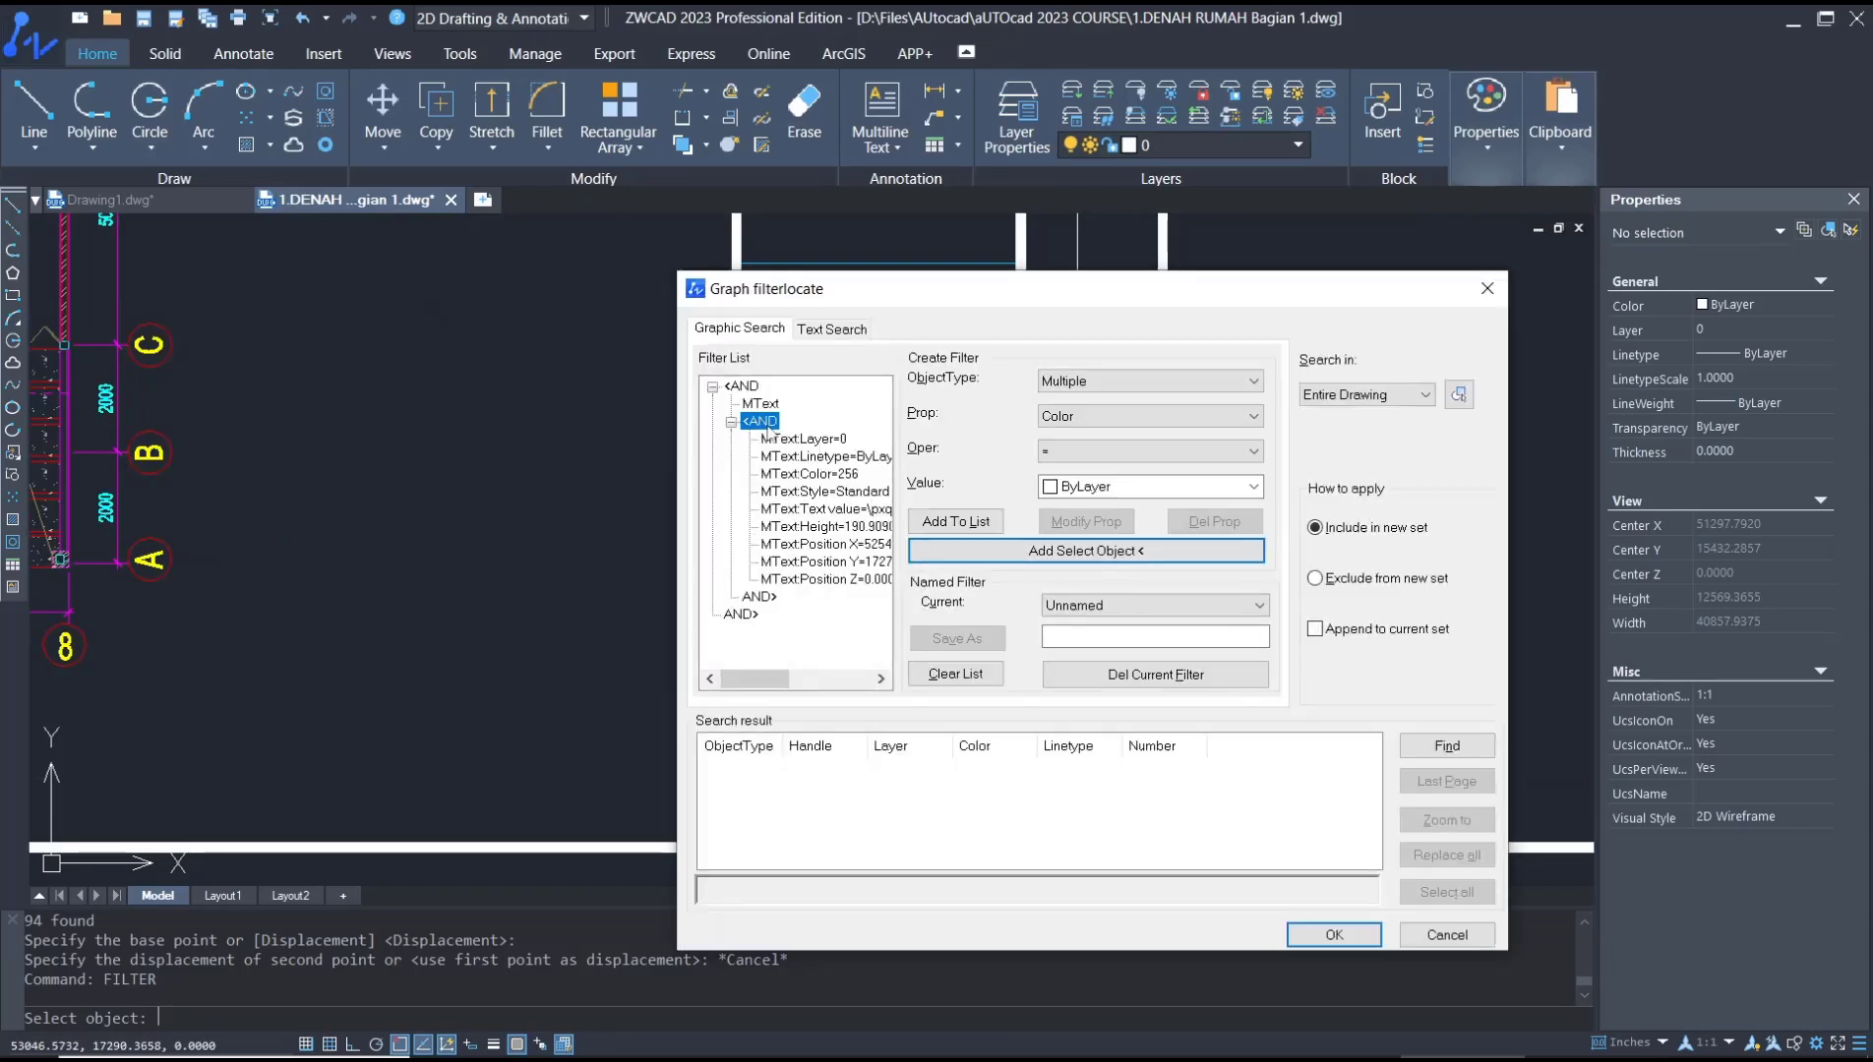
right_click(759, 421)
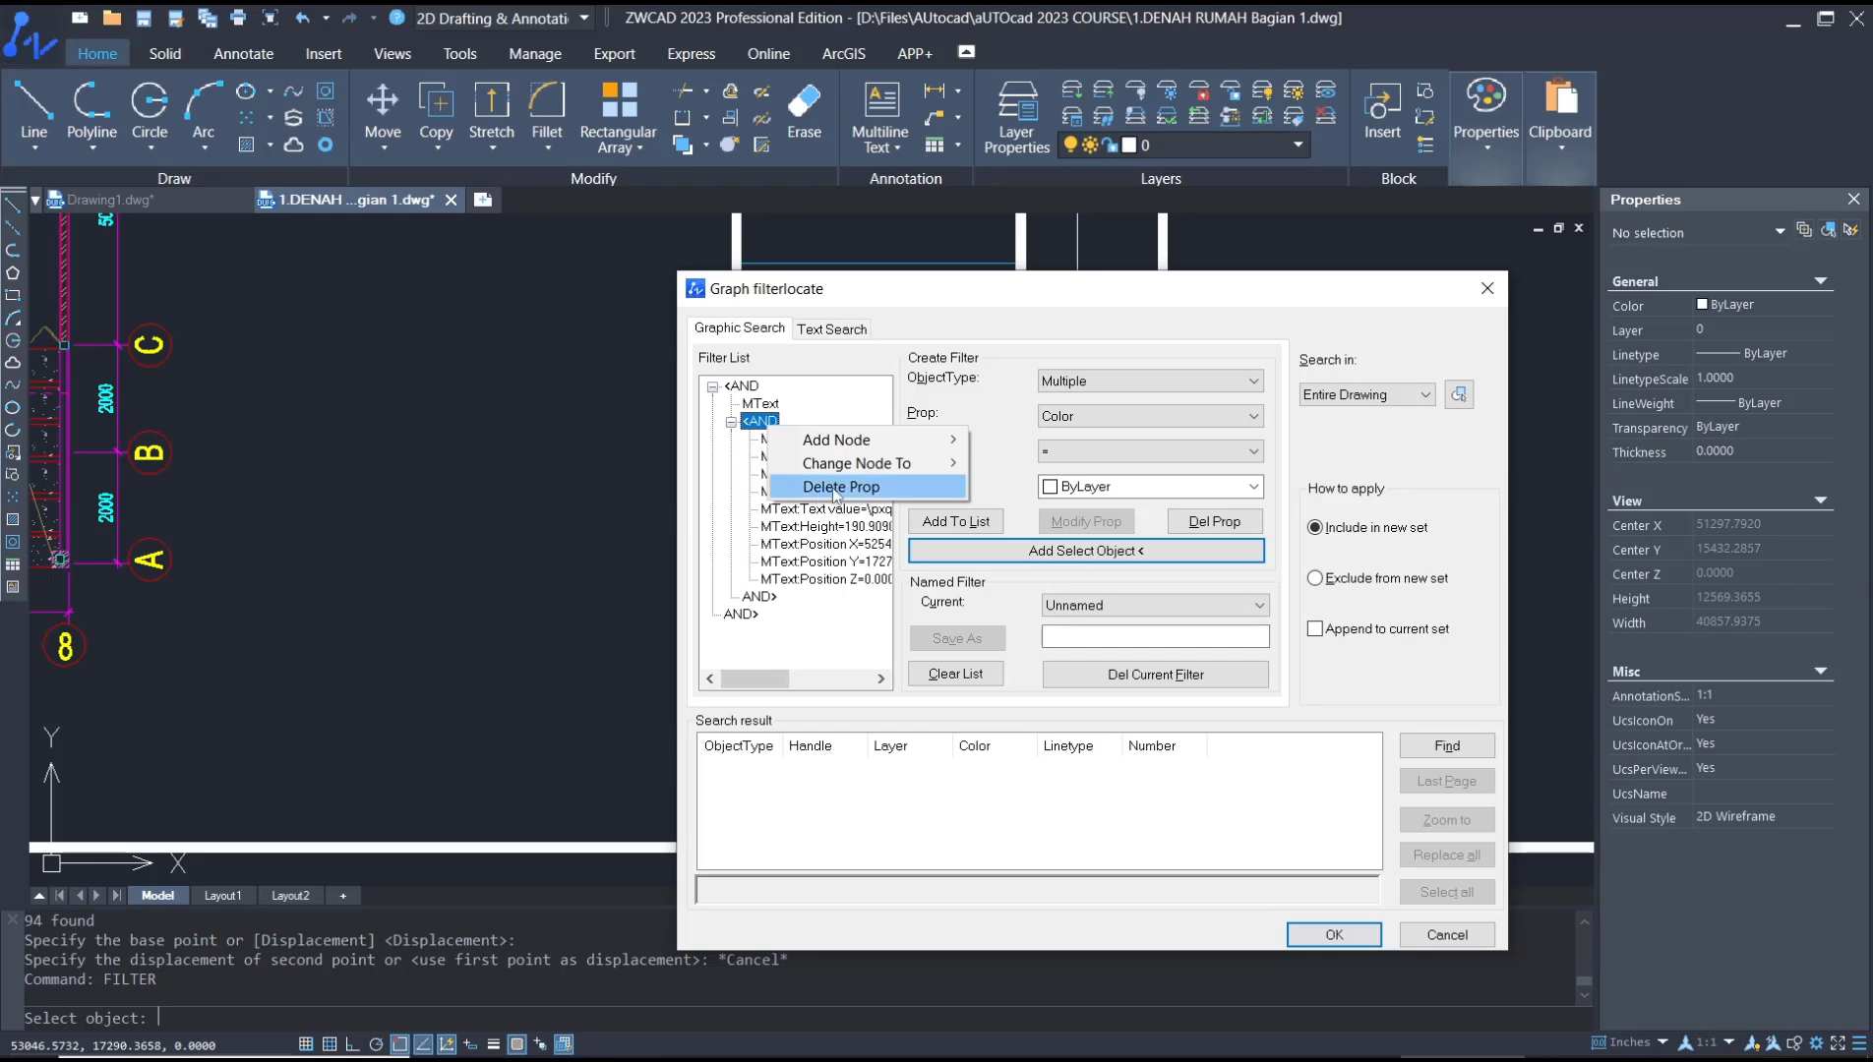
left_click(840, 485)
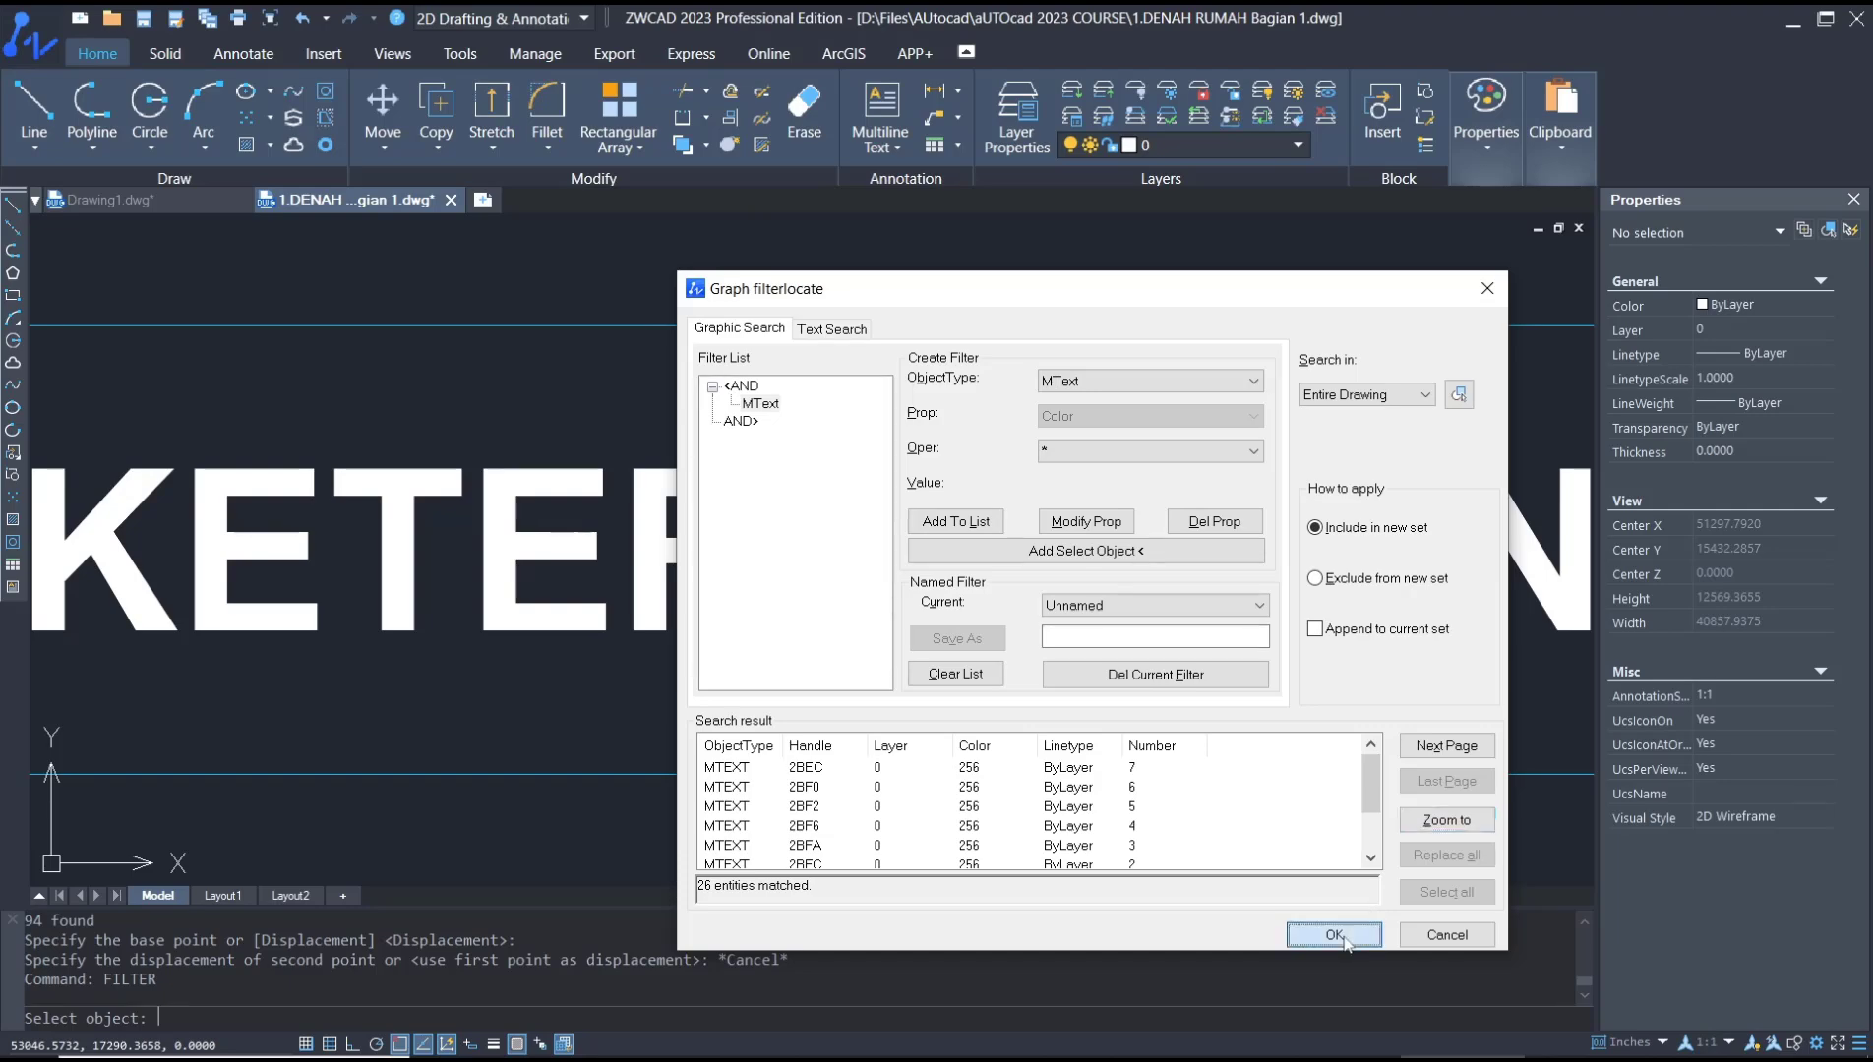
left_click(1332, 935)
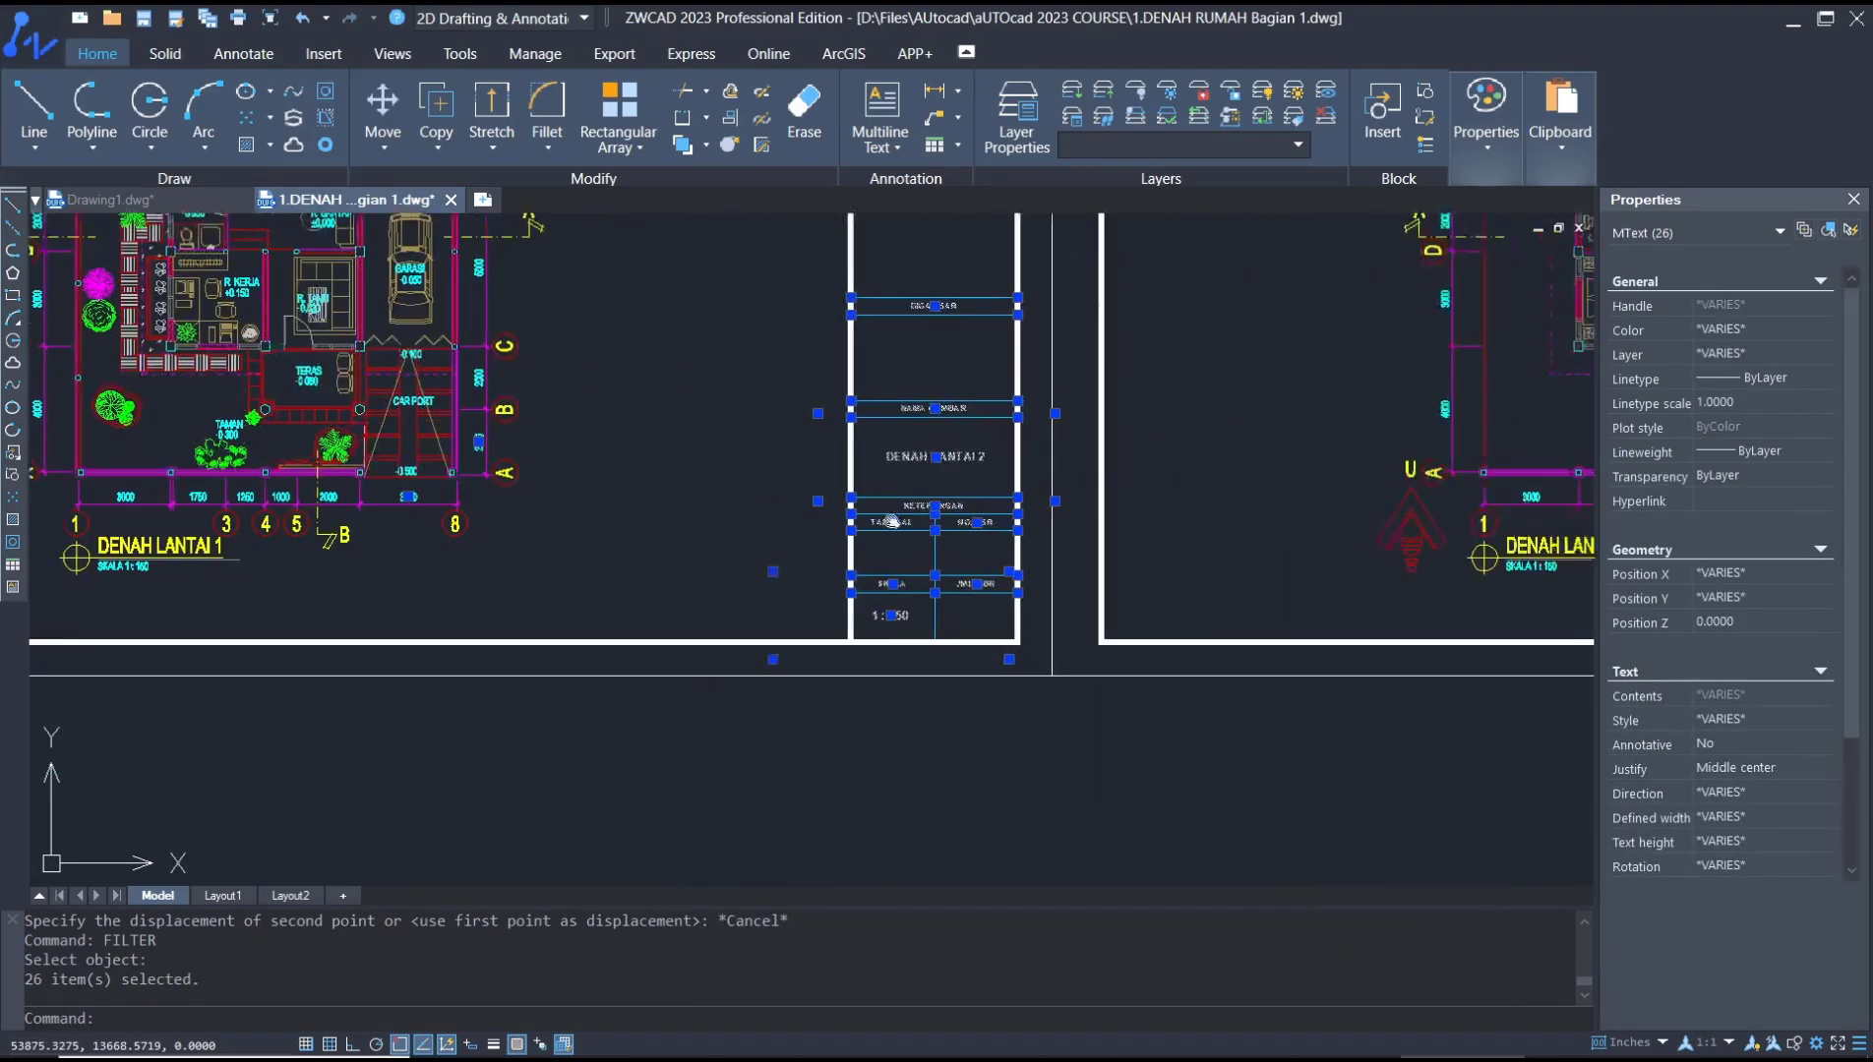